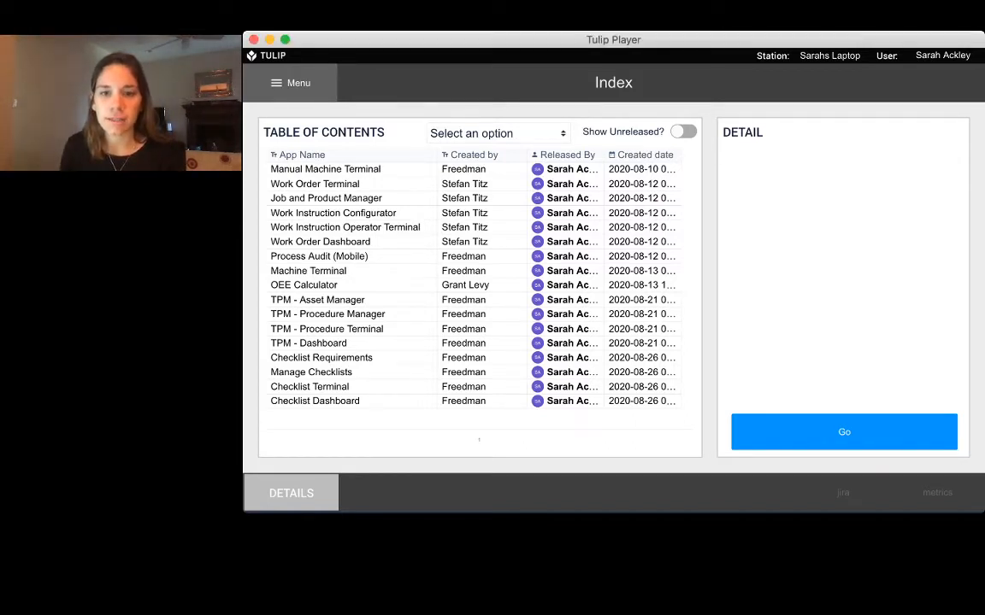
- Enable Show Unreleased and bring up the Line Clearance app's details and description
{"action": "left_click", "coordinate": [684, 130]}
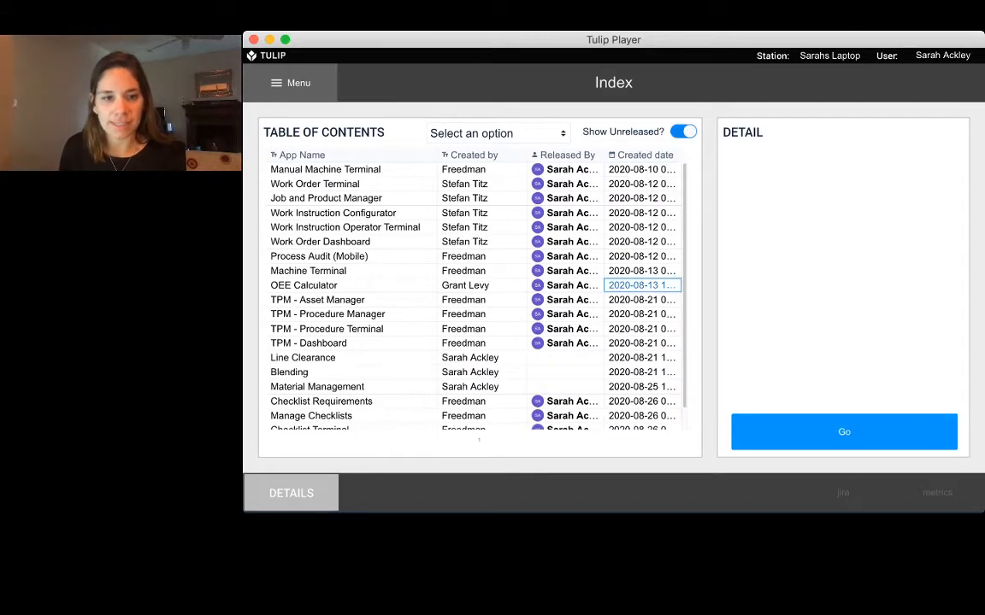
{"action": "left_click", "coordinate": [302, 358]}
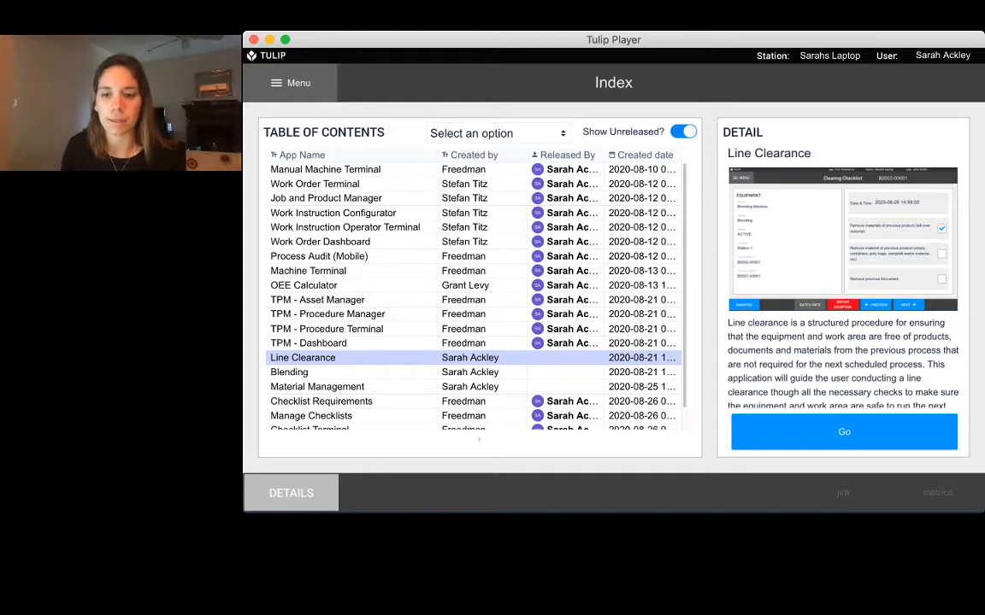
- Launch Line Clearance, begin the procedure and select batch B0001-00002 (OSD Capsule 250mg)
{"action": "left_click", "coordinate": [844, 430]}
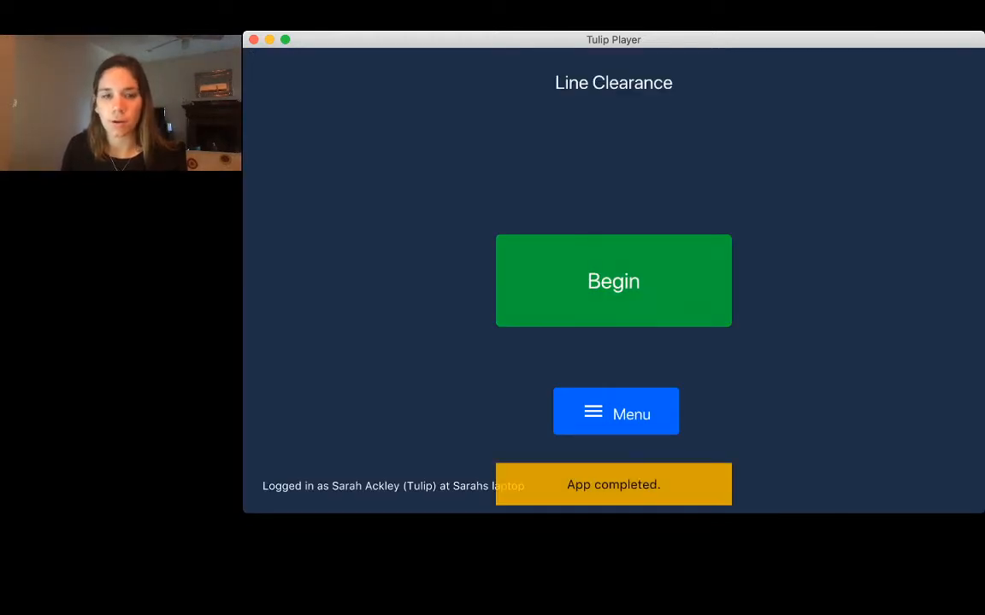
{"action": "left_click", "coordinate": [612, 280]}
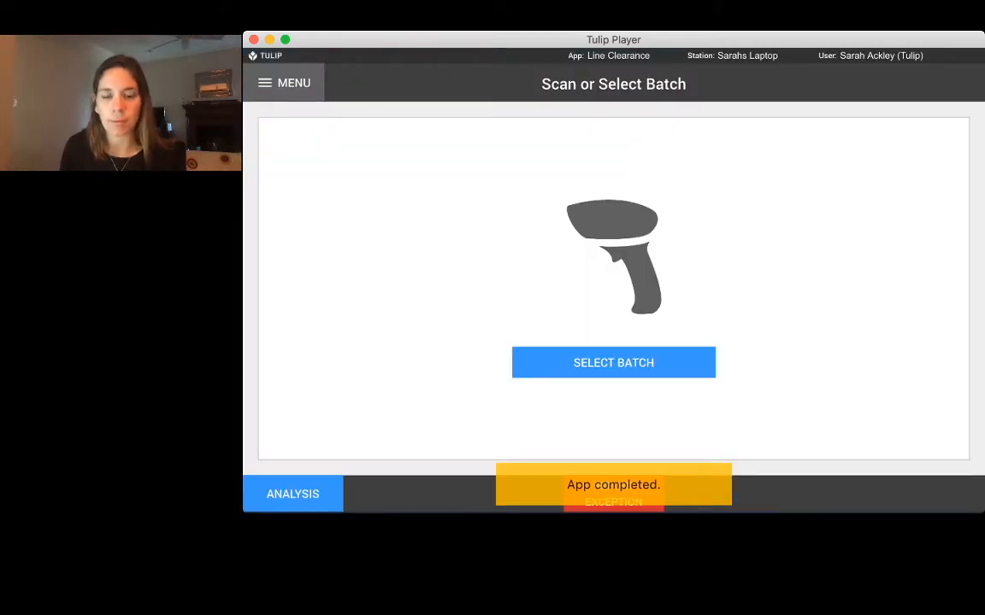
{"action": "left_click", "coordinate": [612, 362]}
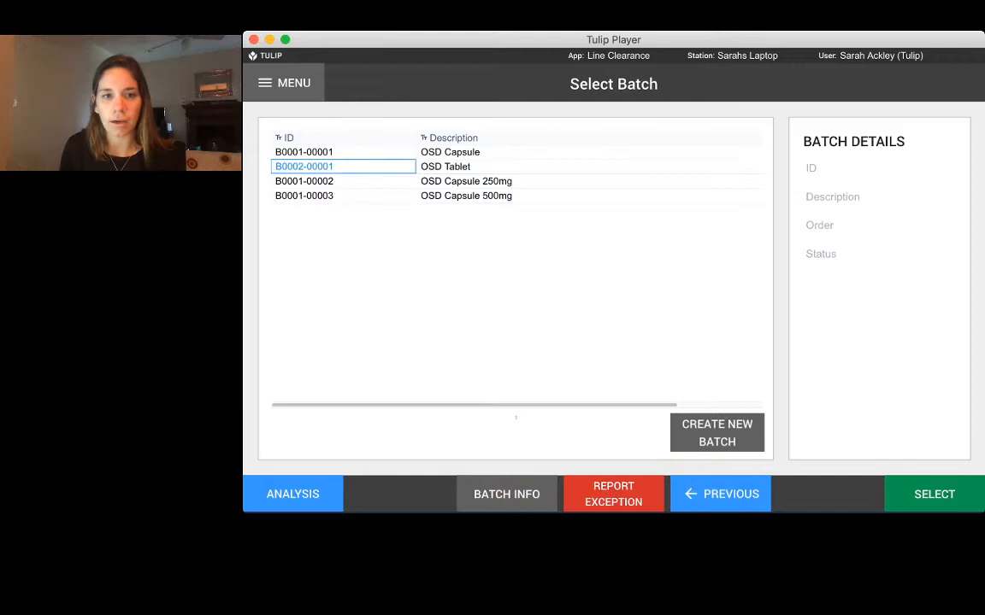
{"action": "left_click", "coordinate": [304, 181]}
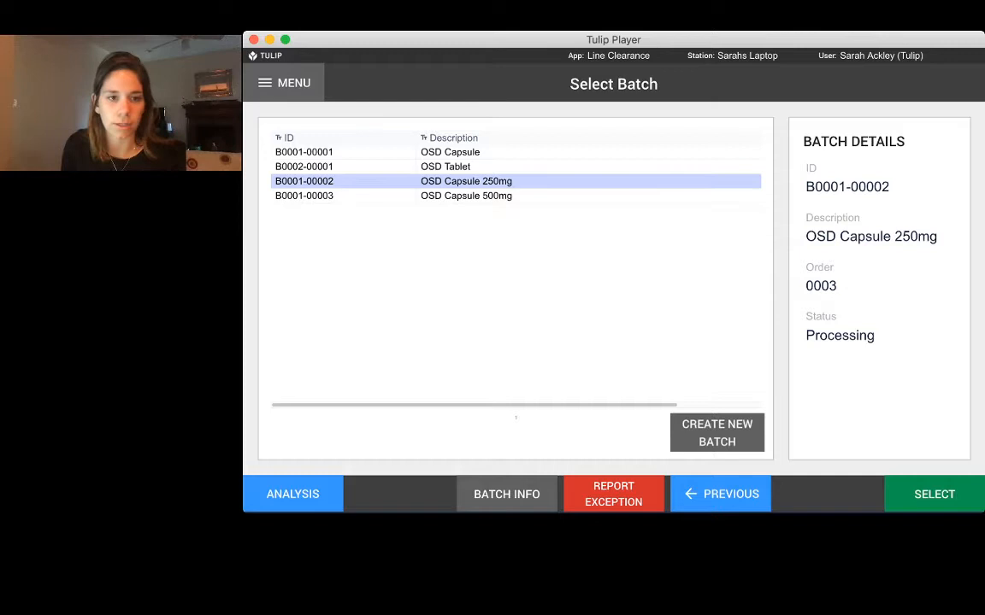
{"action": "left_click", "coordinate": [934, 494]}
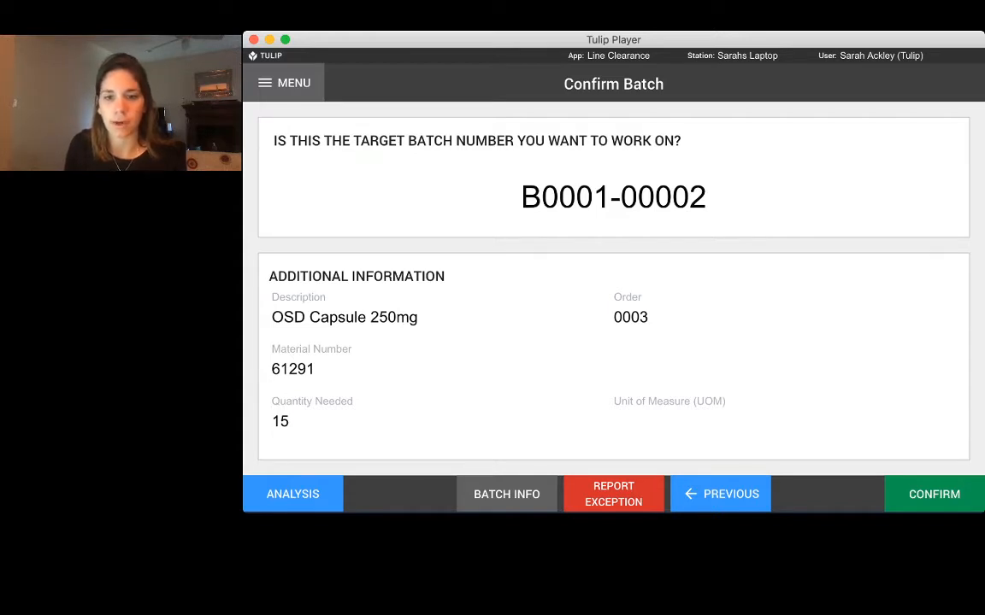
- Confirm batch B0001-00002, browse the equipment rows and select the Blending Machine
{"action": "left_click", "coordinate": [933, 494]}
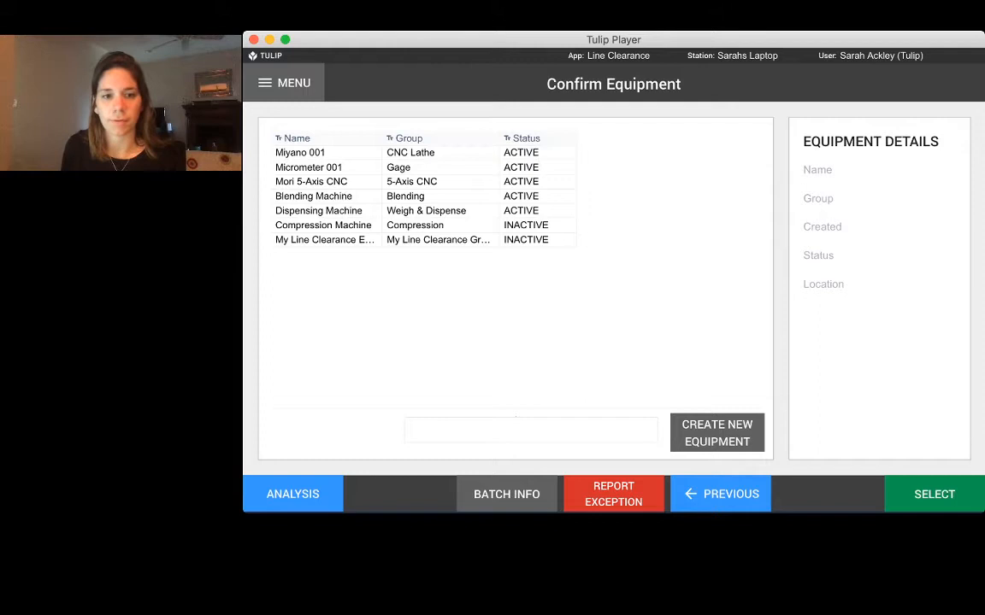
{"action": "left_click", "coordinate": [301, 152]}
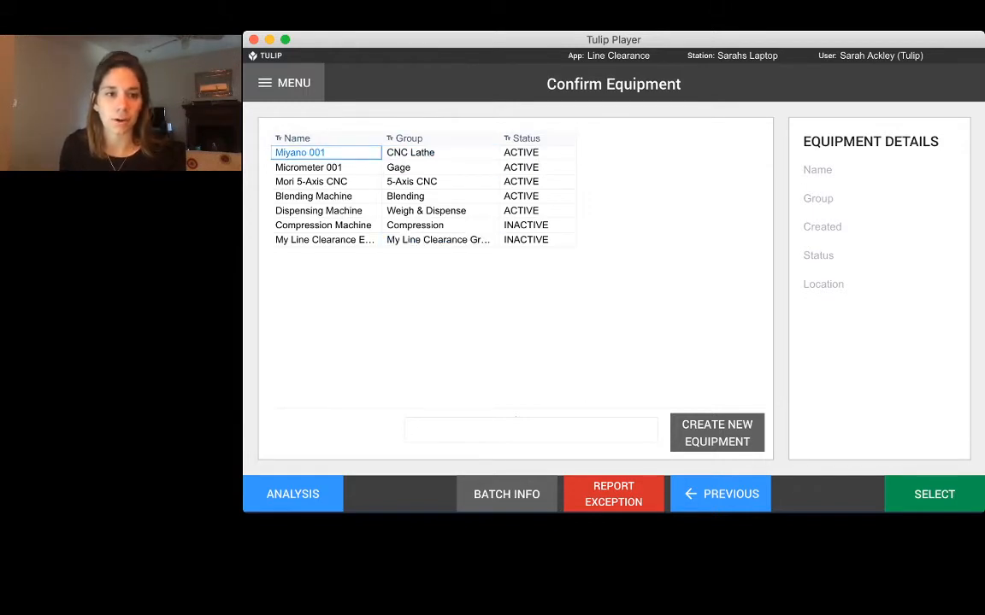
{"action": "left_click", "coordinate": [325, 239]}
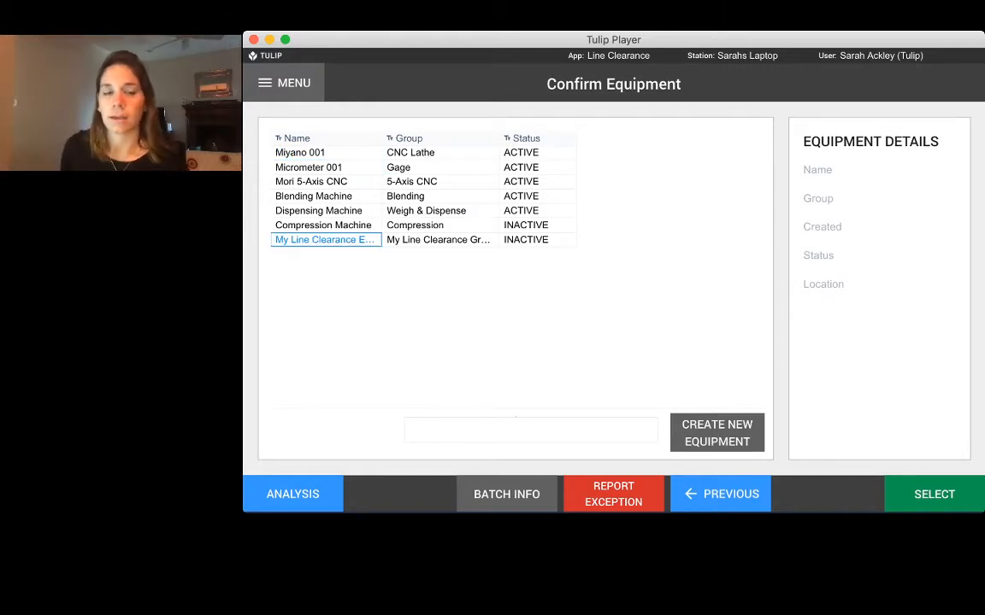
{"action": "left_click", "coordinate": [323, 226]}
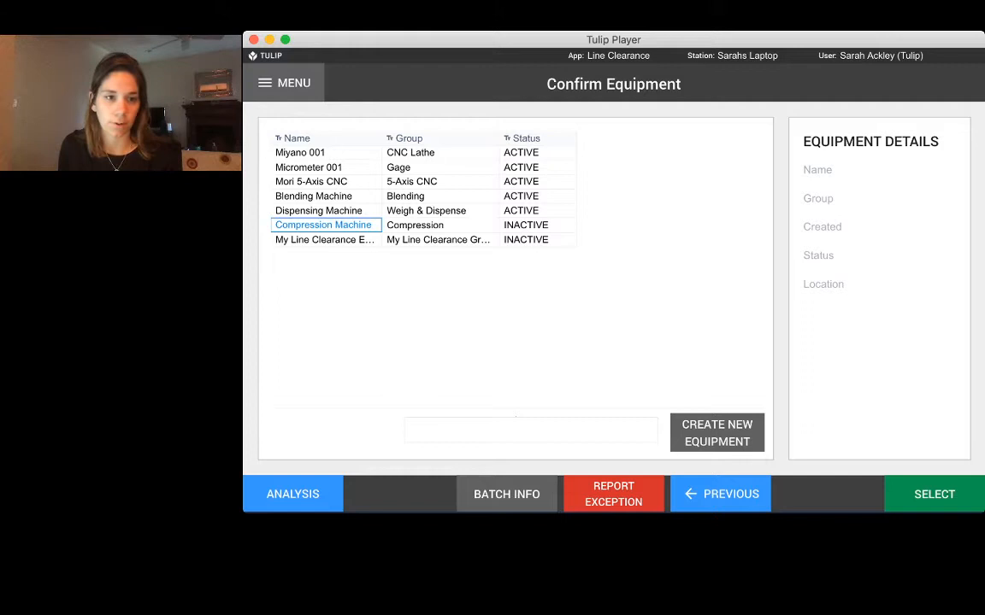
{"action": "left_click", "coordinate": [318, 210]}
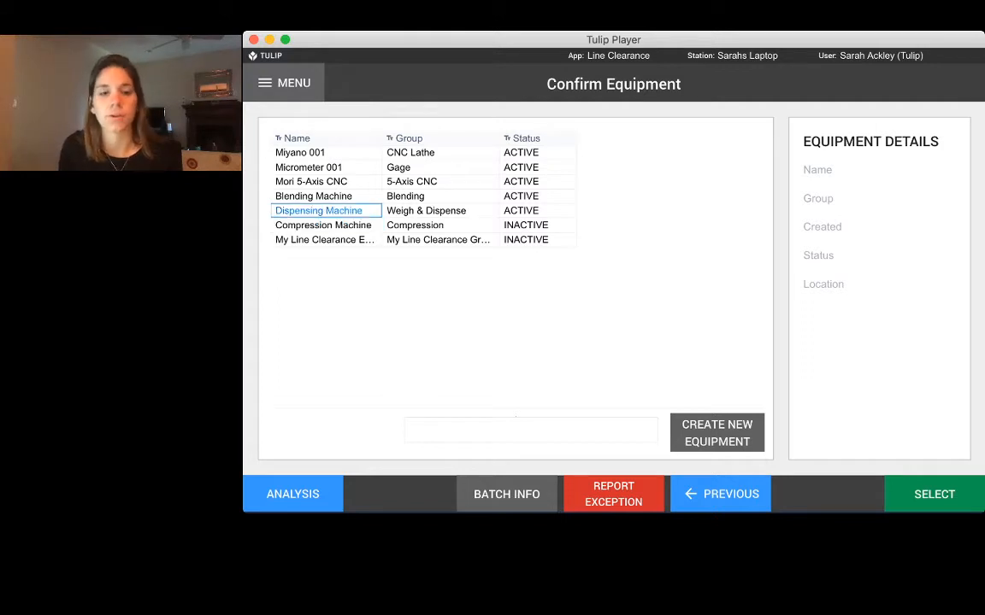
{"action": "left_click", "coordinate": [323, 225]}
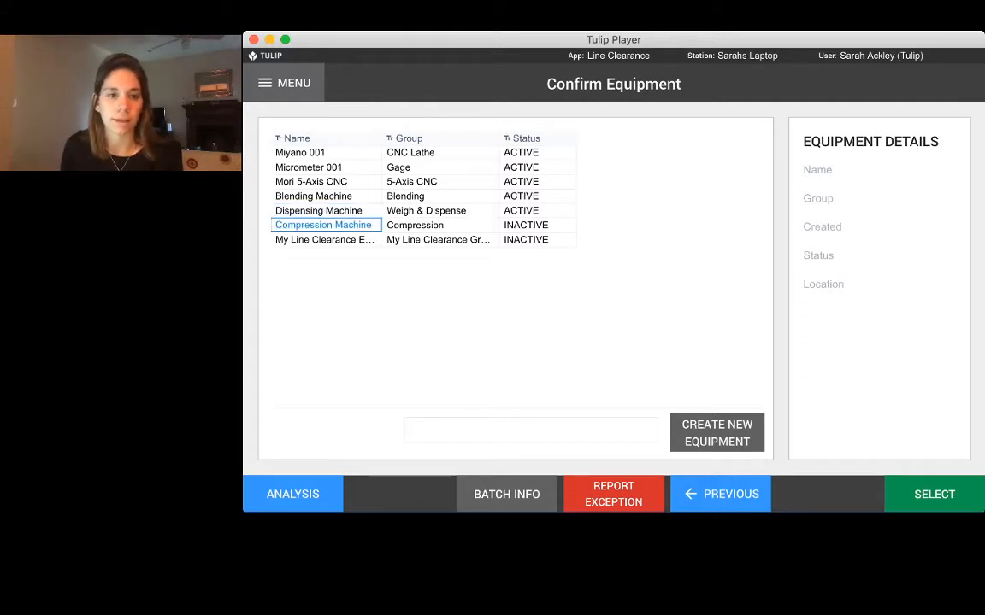
{"action": "left_click", "coordinate": [324, 195]}
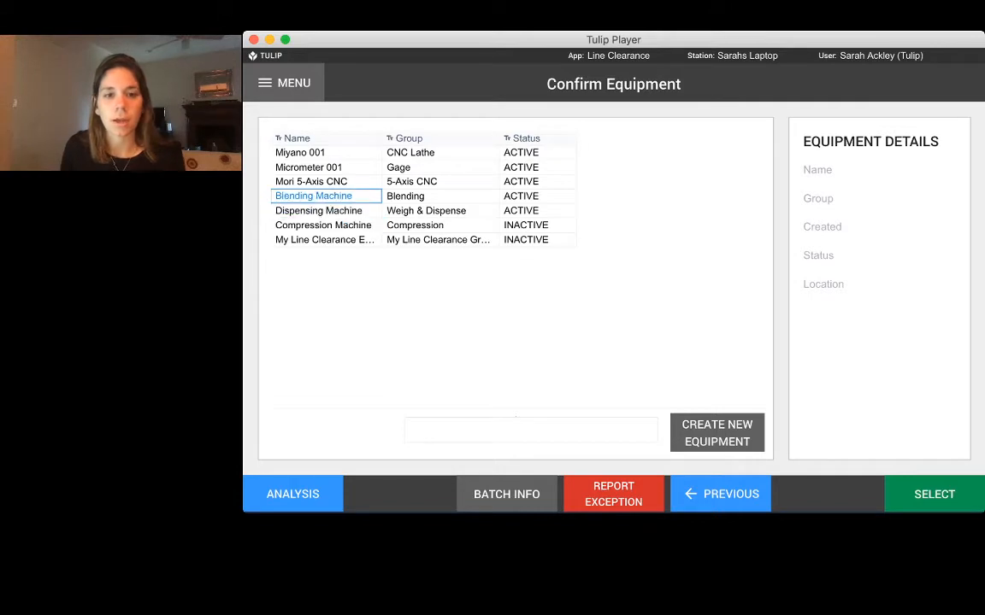
{"action": "left_click", "coordinate": [313, 195]}
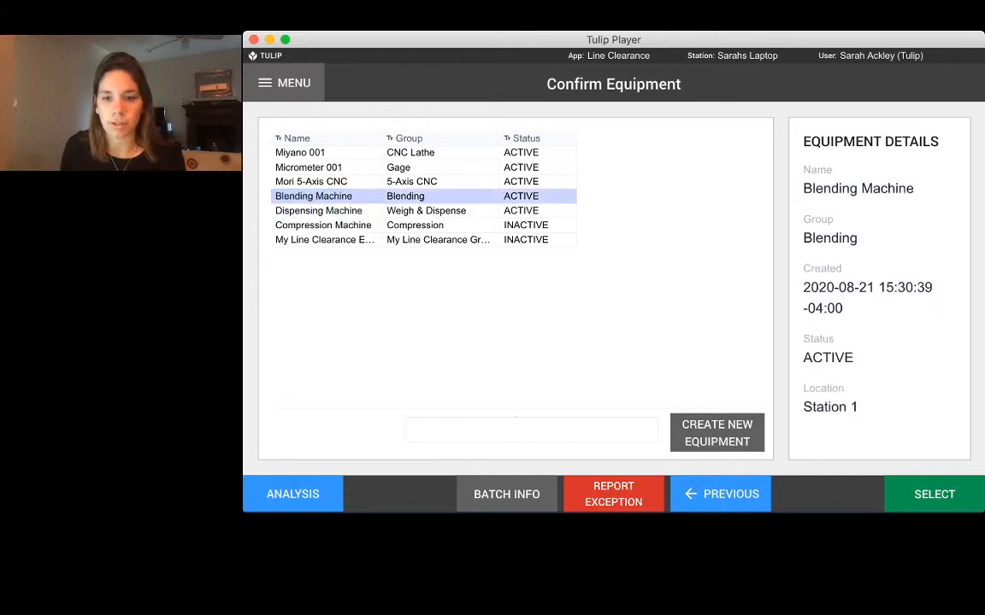
{"action": "left_click", "coordinate": [934, 494]}
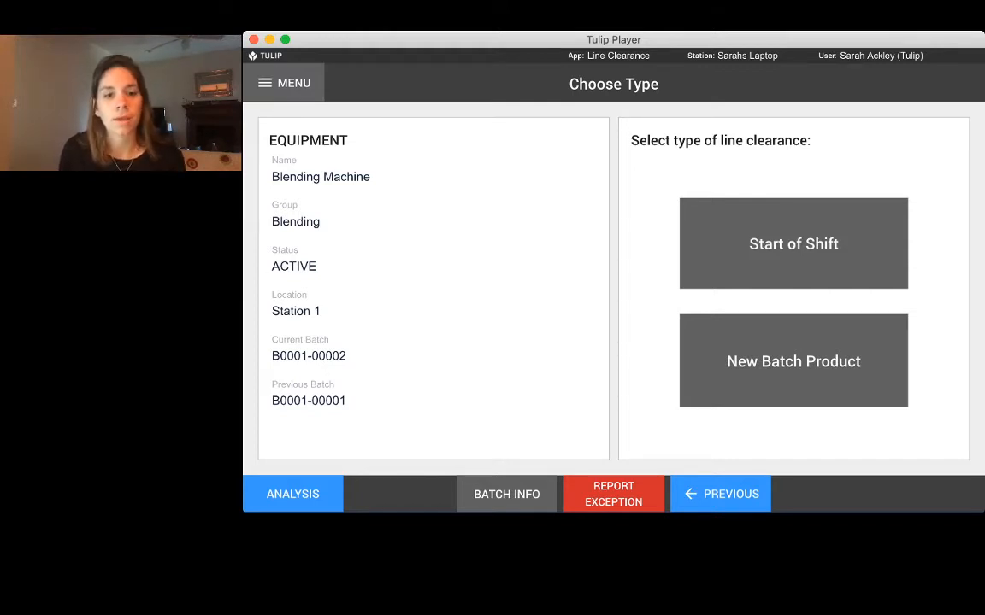
- Choose a line clearance type, reaching the previous batch B0001-00001 confirmation for Blending Machine
{"action": "key", "text": "ctrl+a"}
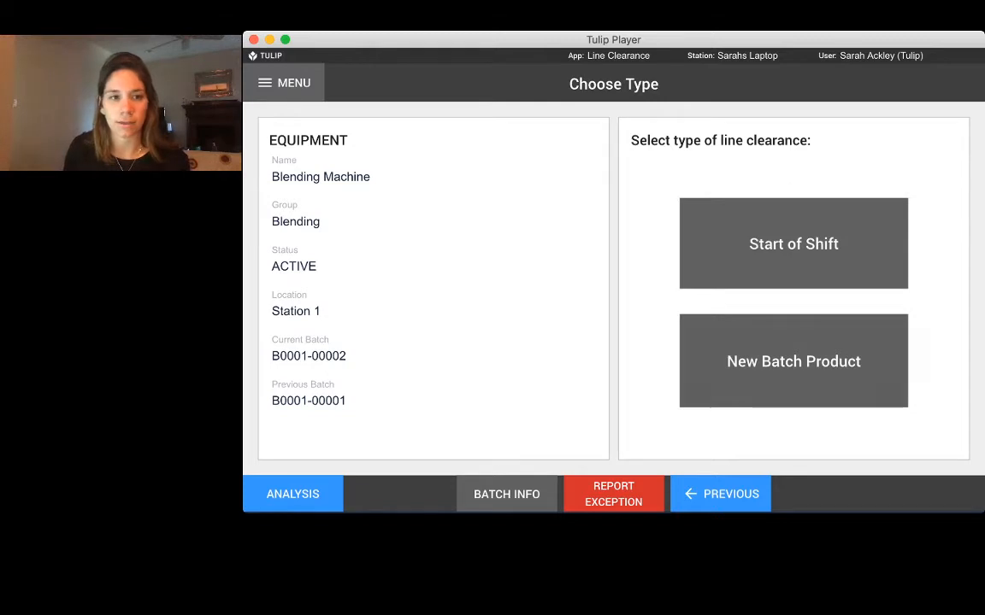
{"action": "left_click", "coordinate": [793, 361]}
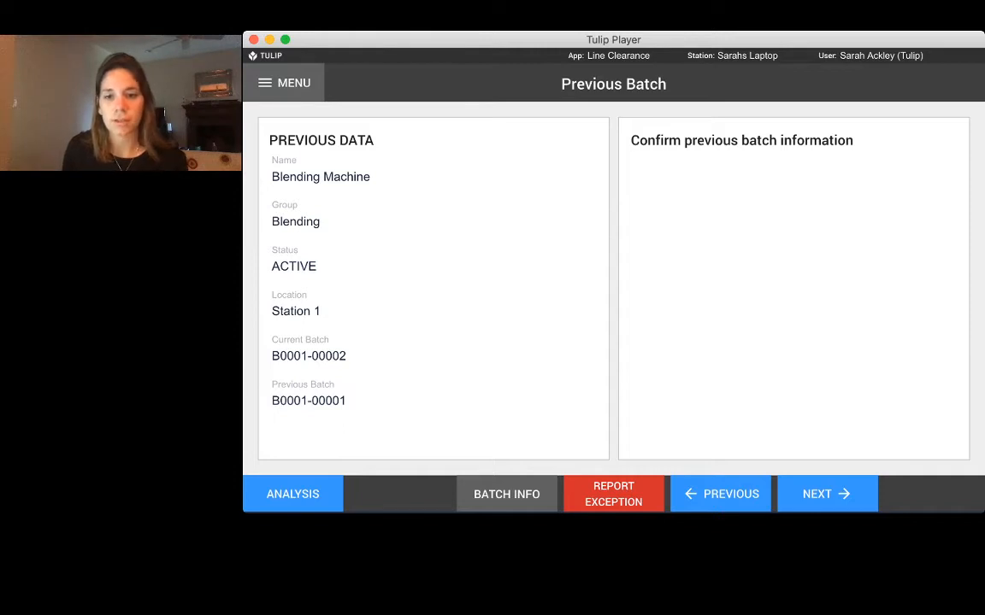
- Accept the previous batch info and tick 'Clearing confirmed by Operator and sign', reaching the signature form
{"action": "left_click", "coordinate": [825, 494]}
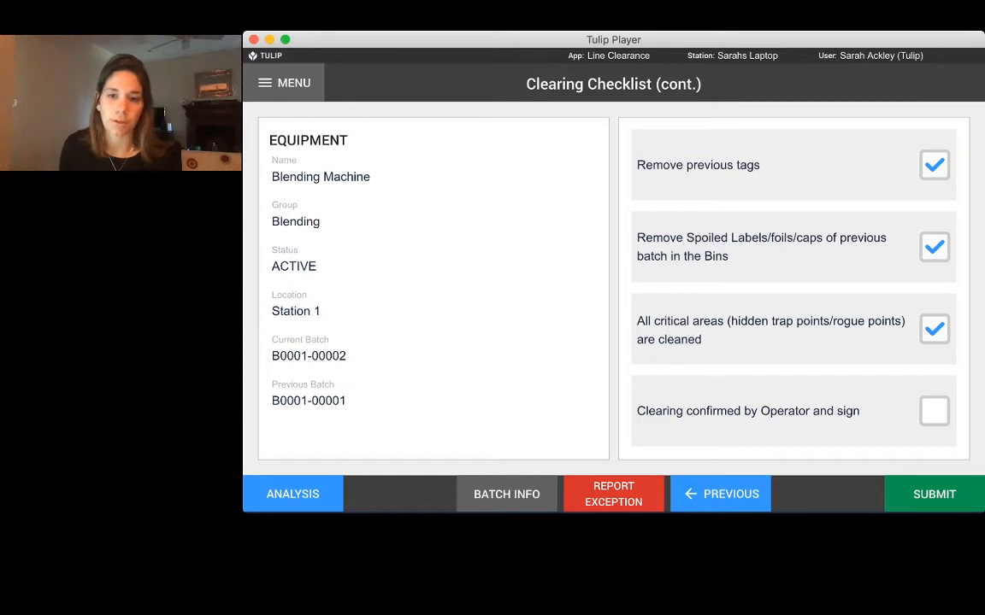
{"action": "left_click", "coordinate": [933, 410]}
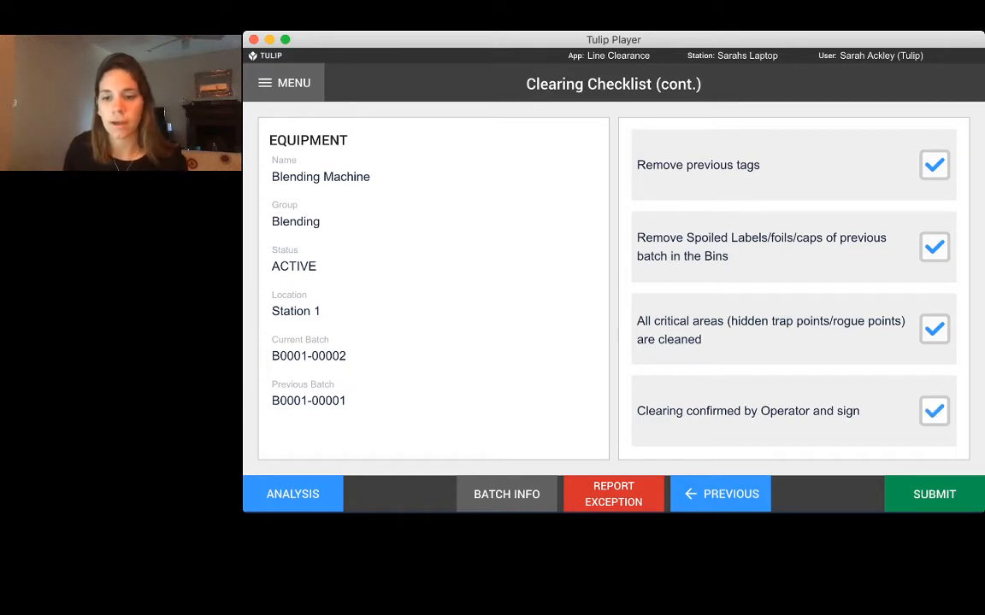
{"action": "left_click", "coordinate": [933, 494]}
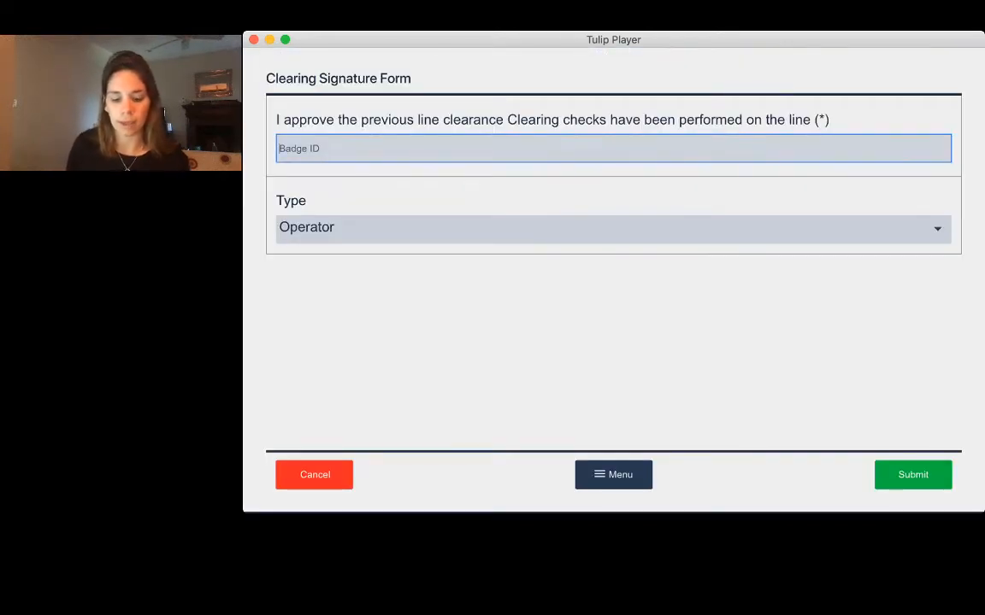
- Sign the clearing form with badge ID 0000 as Operator and submit it
{"action": "type", "text": "0000"}
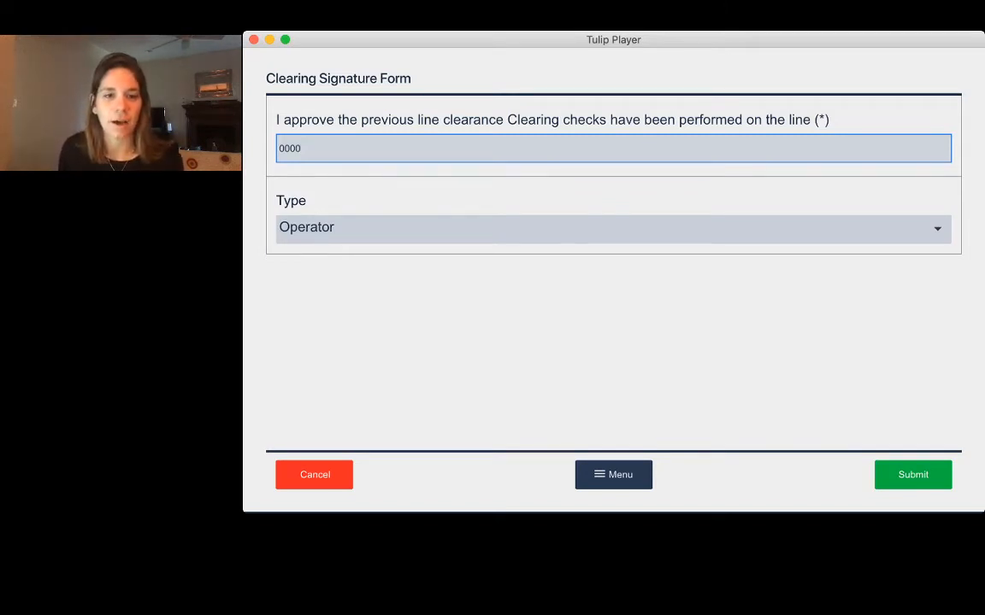
{"action": "left_click", "coordinate": [612, 227]}
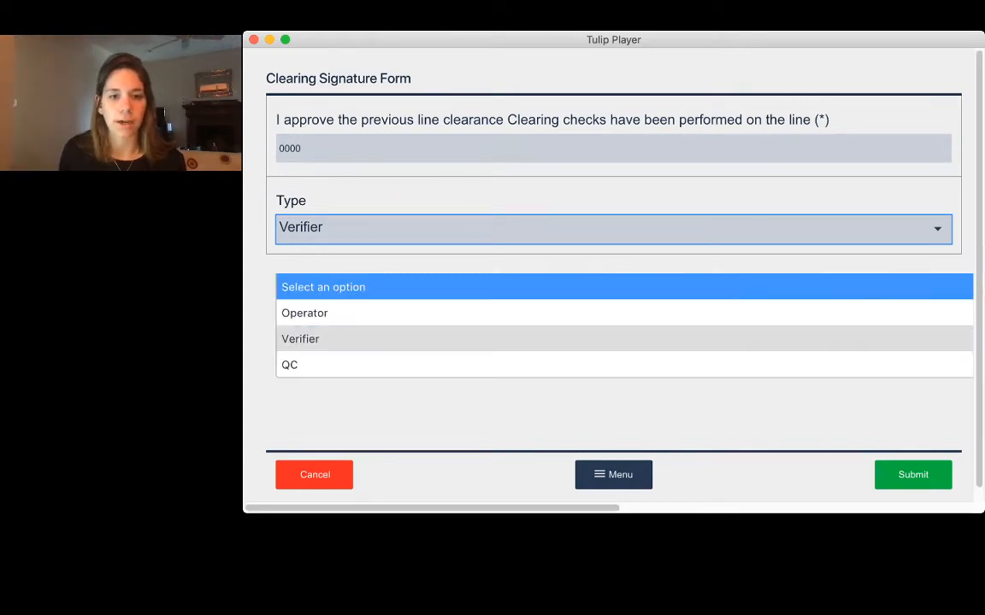
{"action": "left_click", "coordinate": [304, 313]}
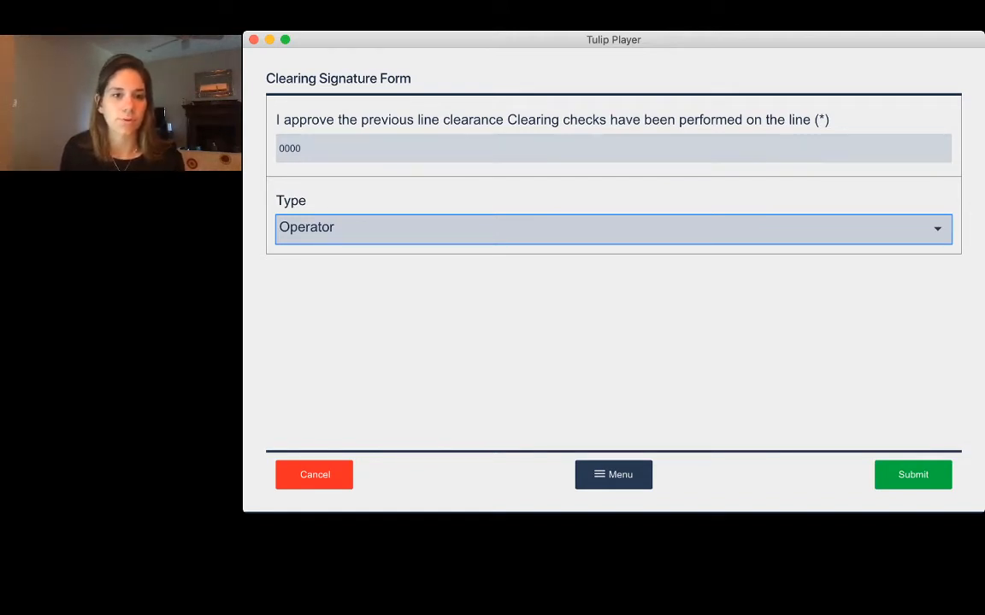
{"action": "left_click", "coordinate": [612, 147]}
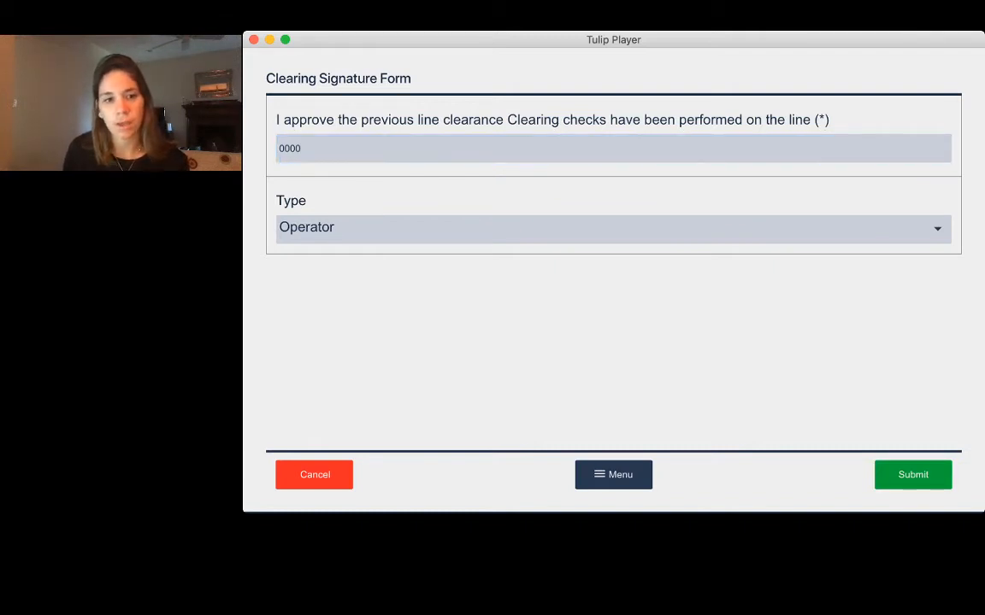
{"action": "left_click", "coordinate": [913, 475]}
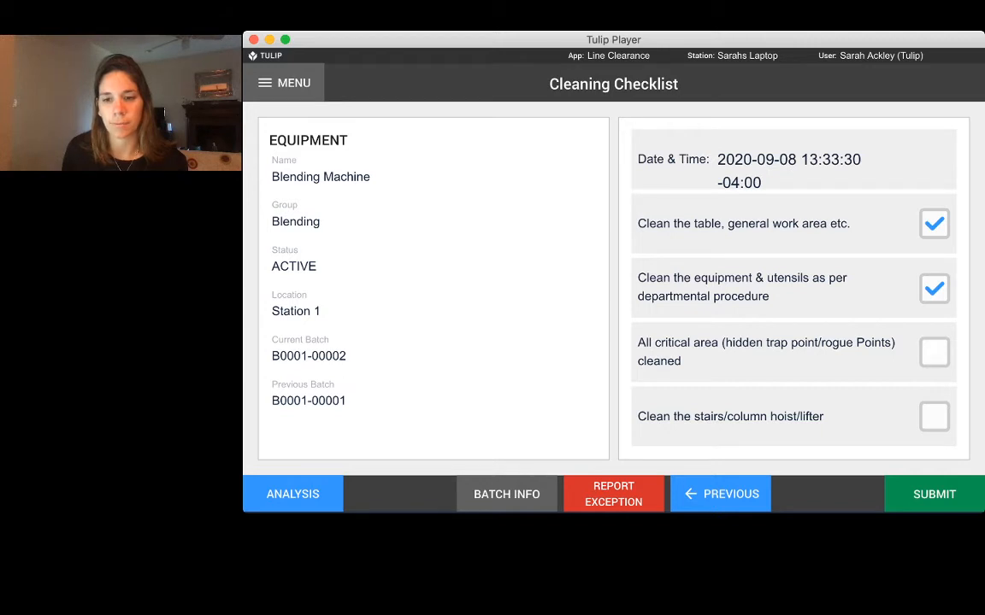
- Tick critical areas and stairs/hoist as cleaned, submit the checklist and enter badge ID 0000
{"action": "left_click", "coordinate": [933, 352]}
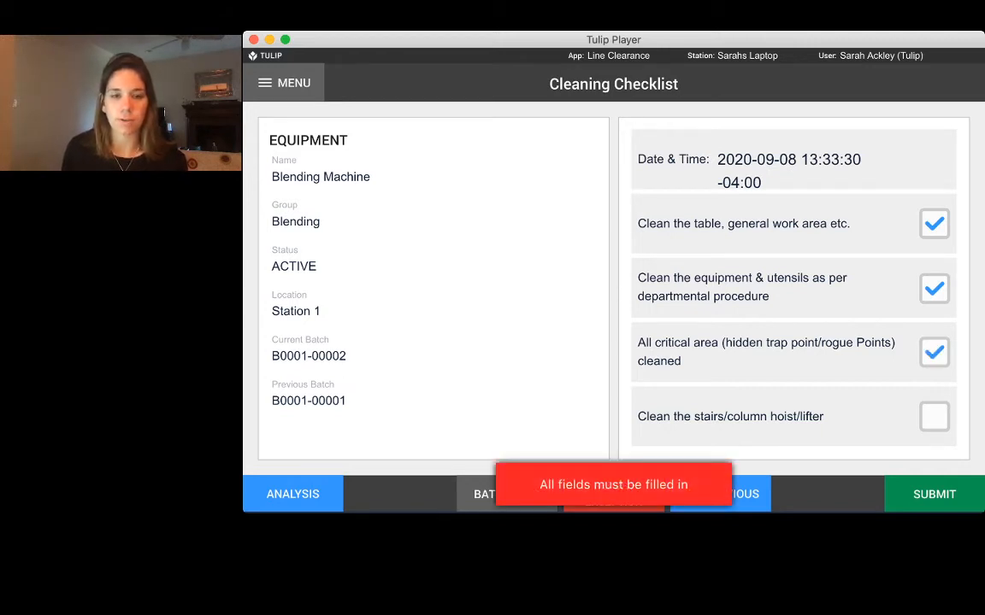
{"action": "left_click", "coordinate": [933, 417]}
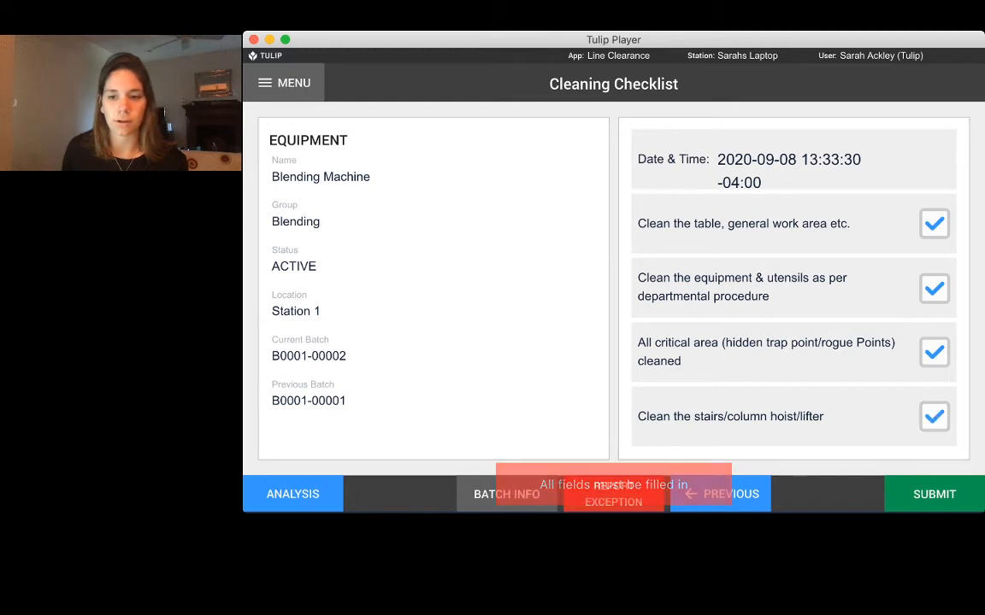
{"action": "left_click", "coordinate": [933, 494]}
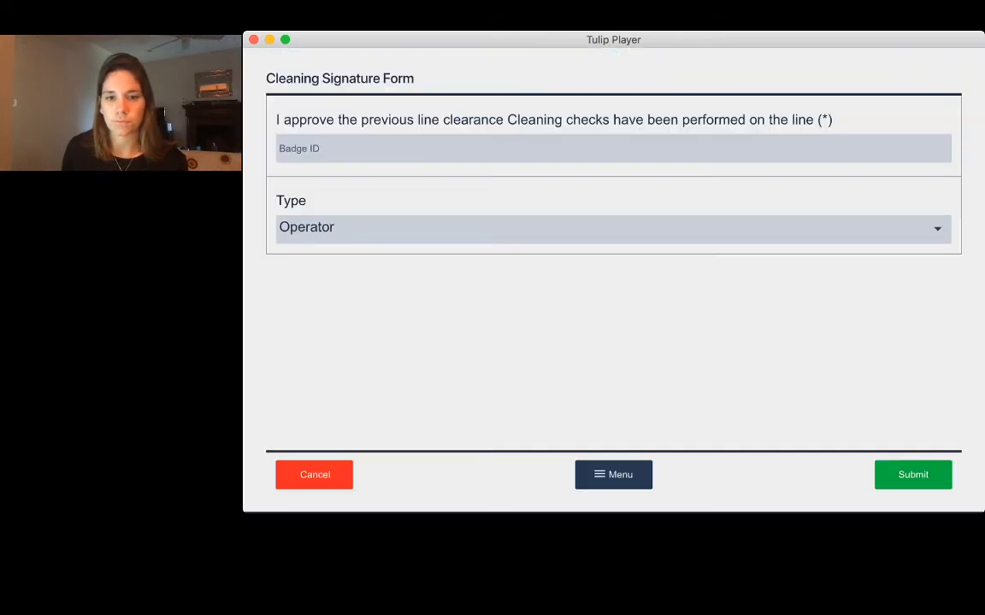
{"action": "type", "text": "000"}
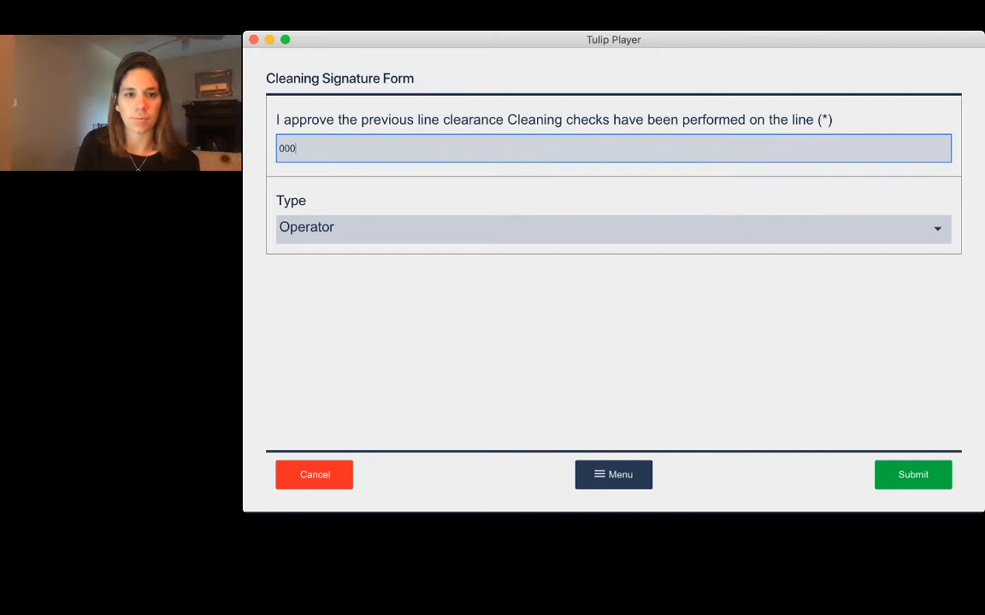
{"action": "type", "text": "0"}
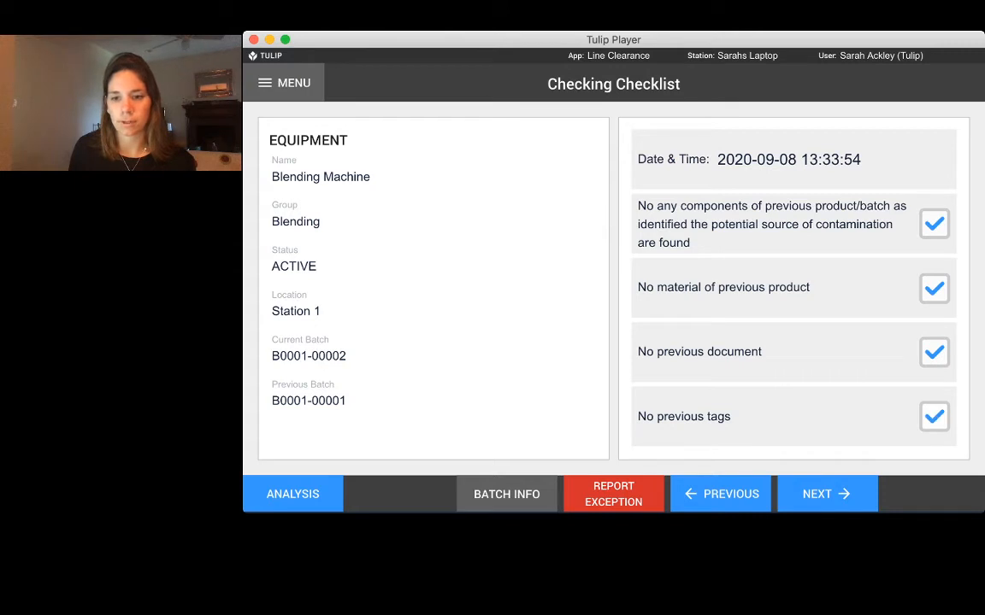
- Submit the checking checklist and sign with badge ID 0000, completing the Line Clearance app
{"action": "left_click", "coordinate": [825, 494]}
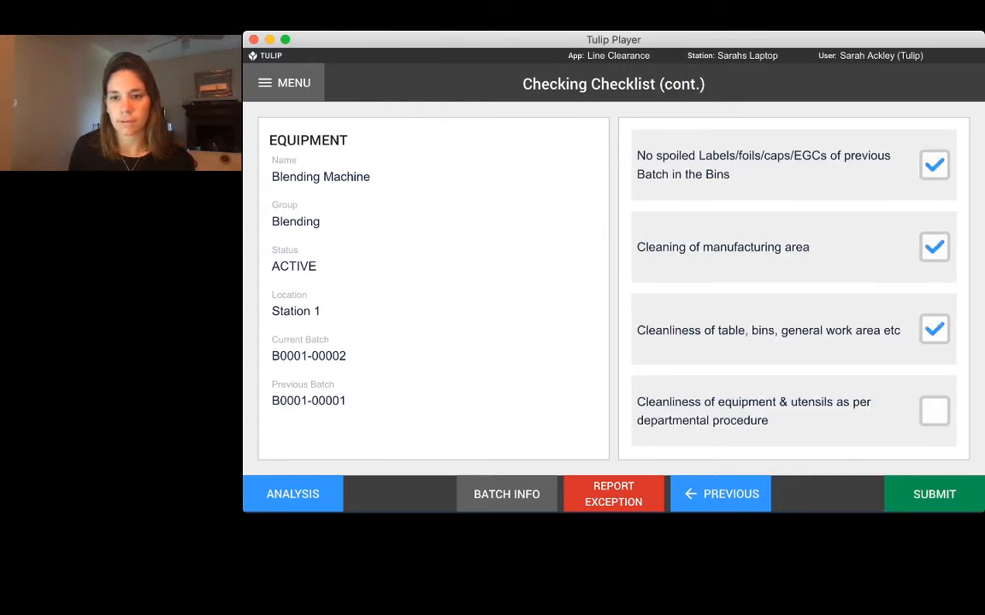
{"action": "left_click", "coordinate": [933, 494]}
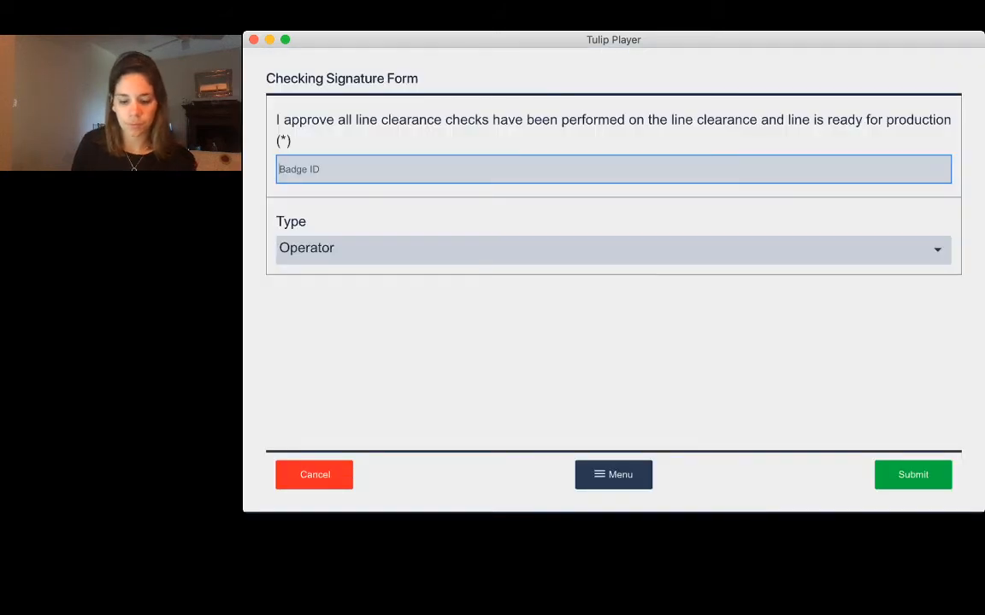
{"action": "type", "text": "0000"}
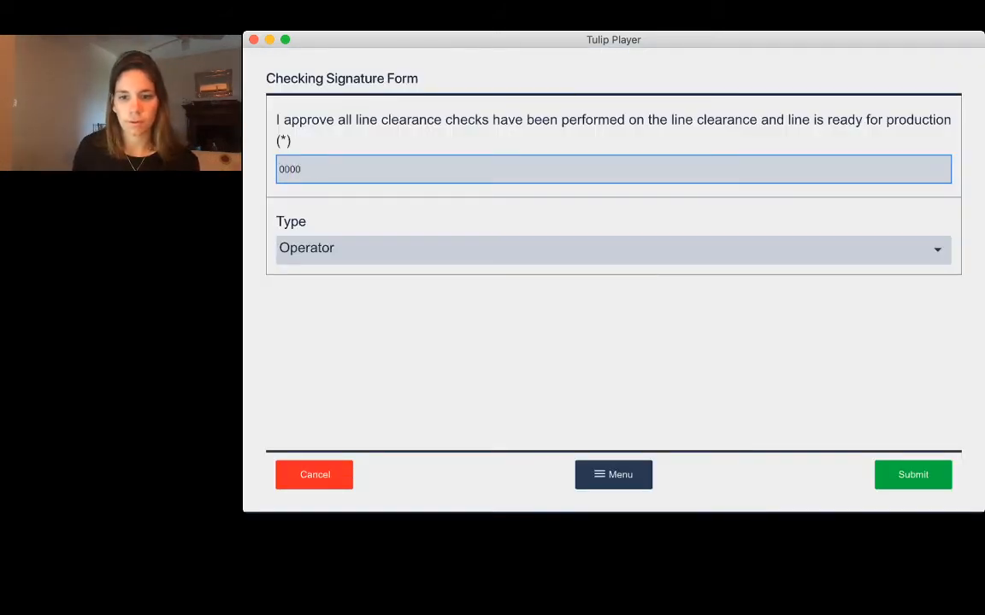
{"action": "left_click", "coordinate": [913, 476]}
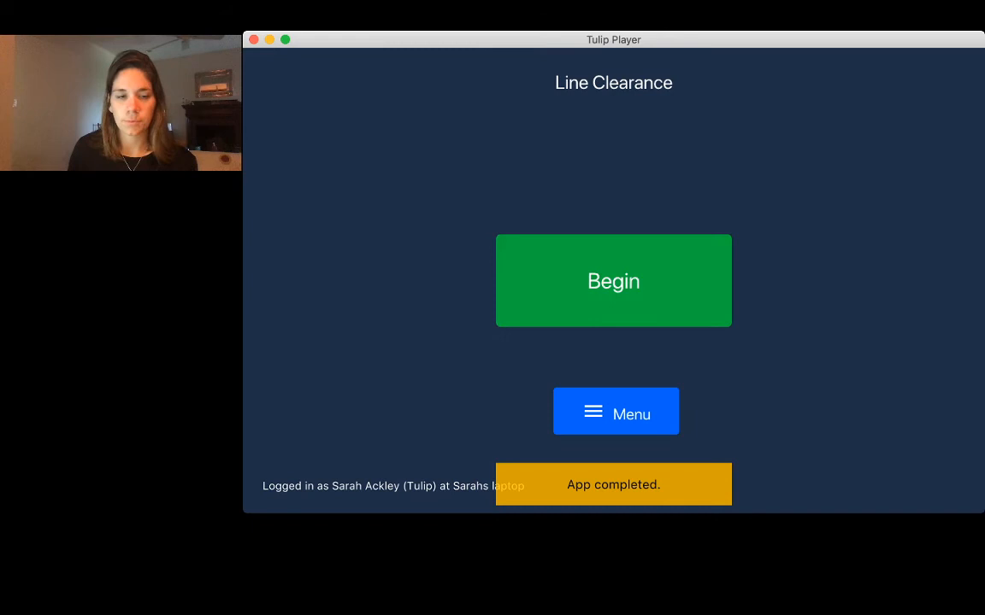
- Restart the app, view Blending Machine's equipment history and continue to the New Batch Step Time Comparison
{"action": "left_click", "coordinate": [612, 281]}
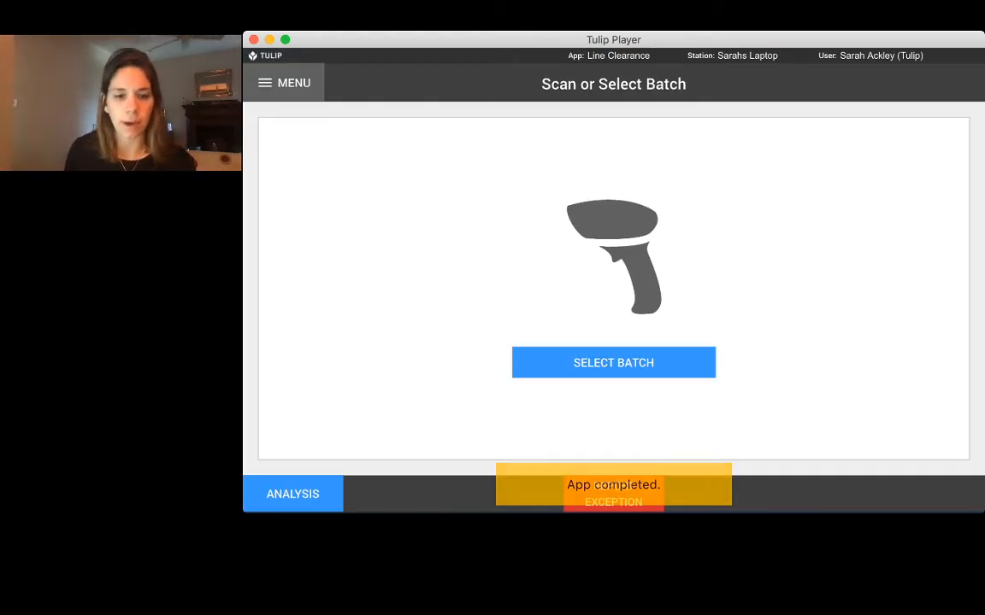
{"action": "left_click", "coordinate": [612, 363]}
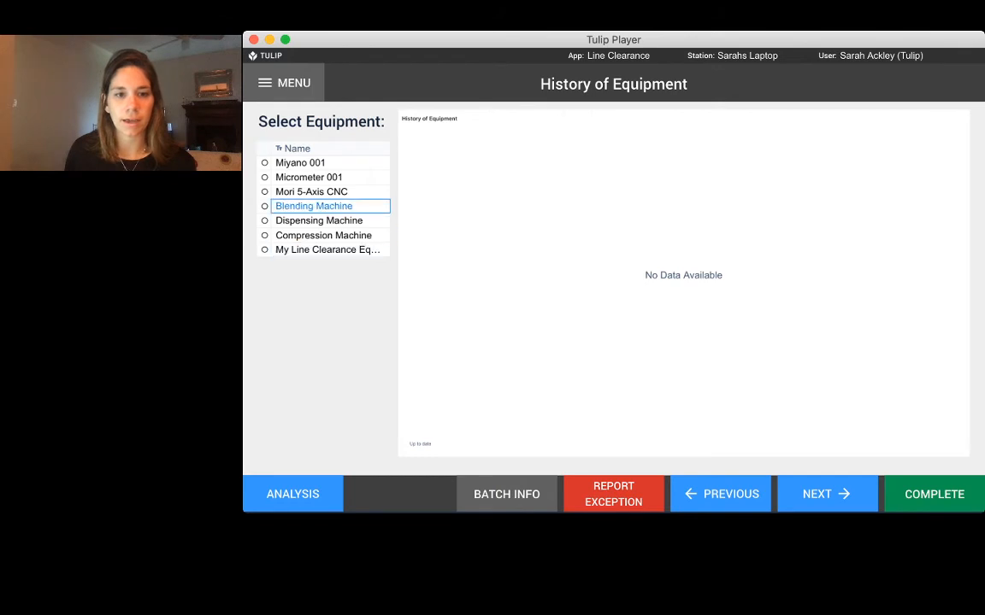
{"action": "left_click", "coordinate": [315, 205]}
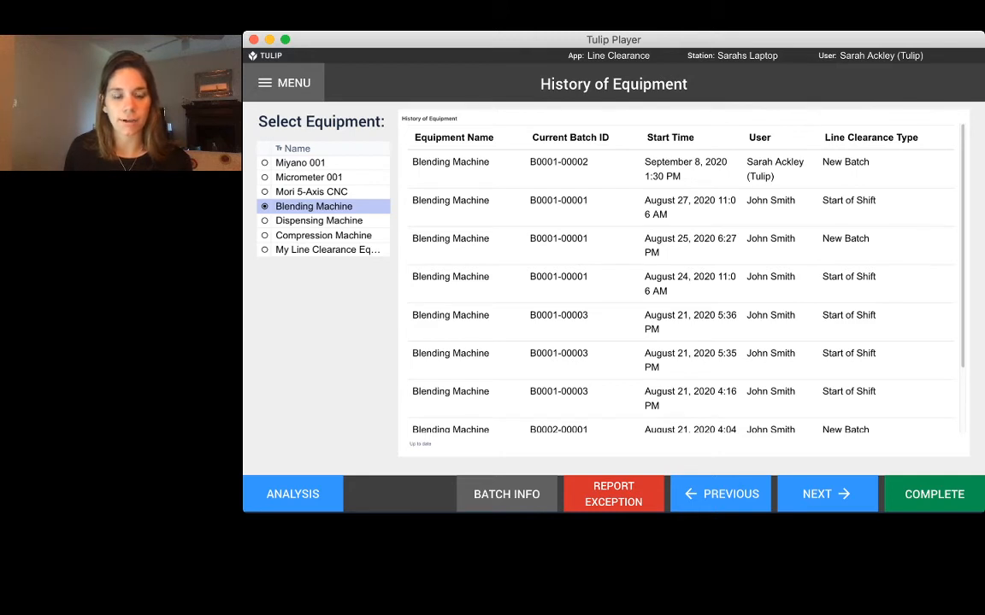
{"action": "left_click", "coordinate": [315, 205]}
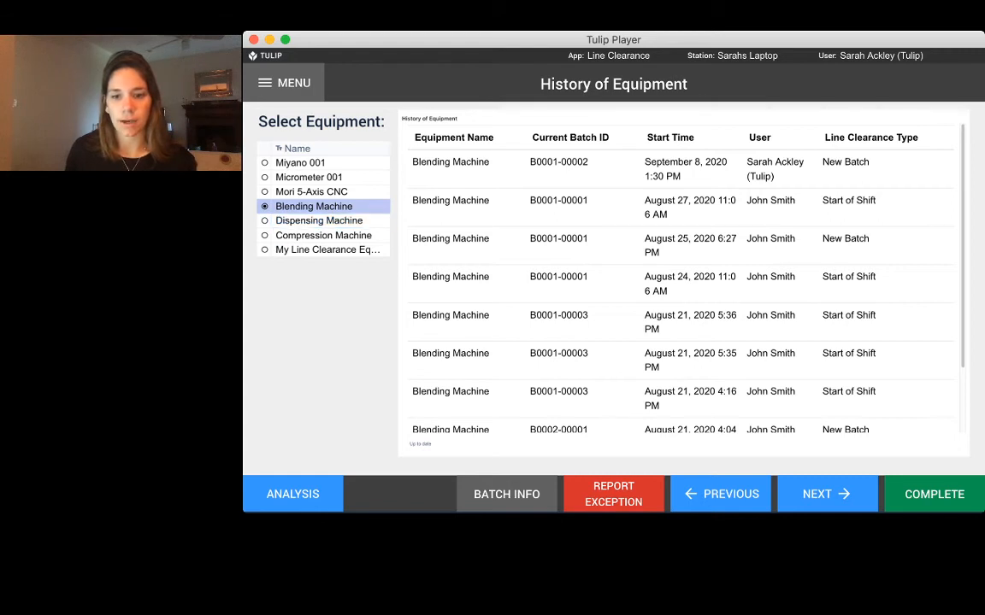
{"action": "left_click", "coordinate": [826, 494]}
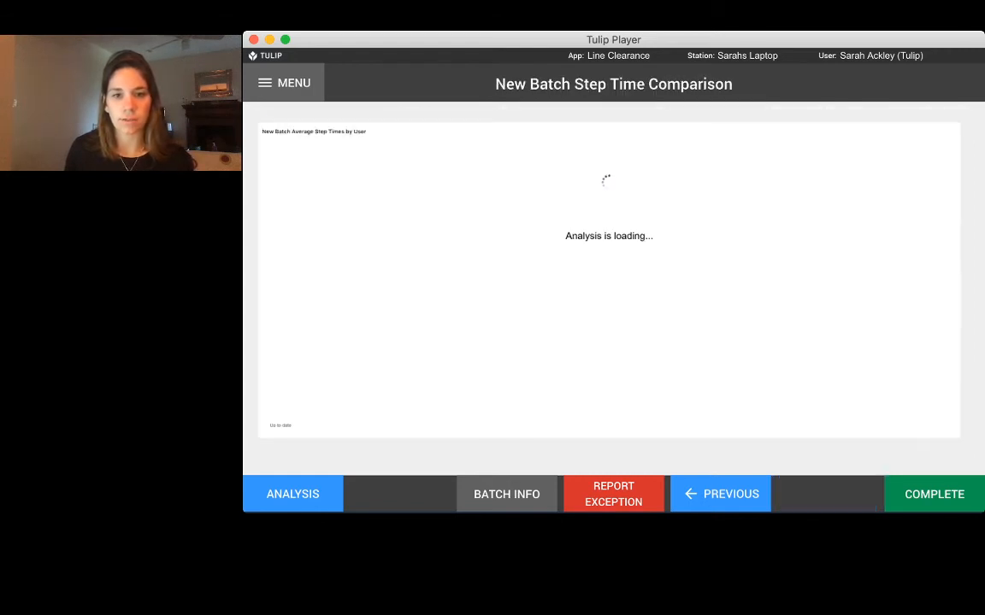